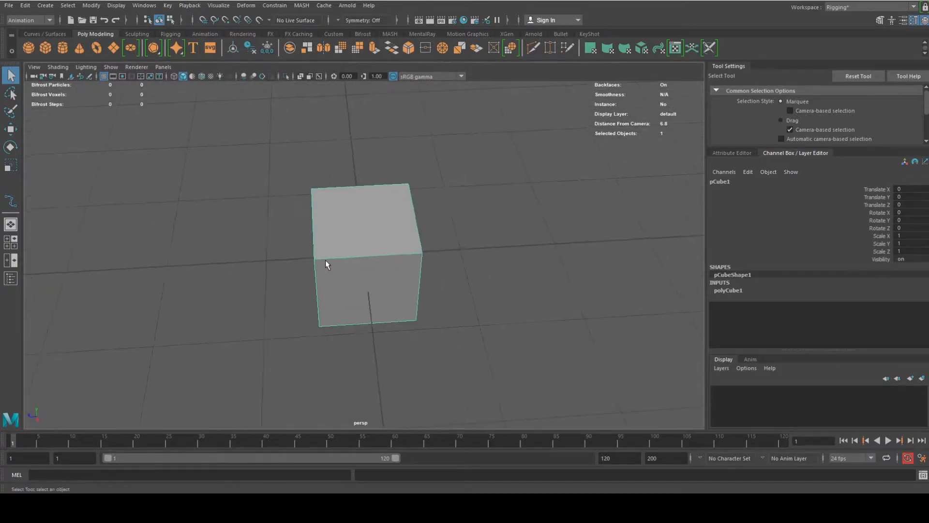
Select the whole cube and raise it to Translate Y 0.586 so it rests on the grid.
{"action": "scroll", "scroll_direction": "down", "scroll_amount": 3}
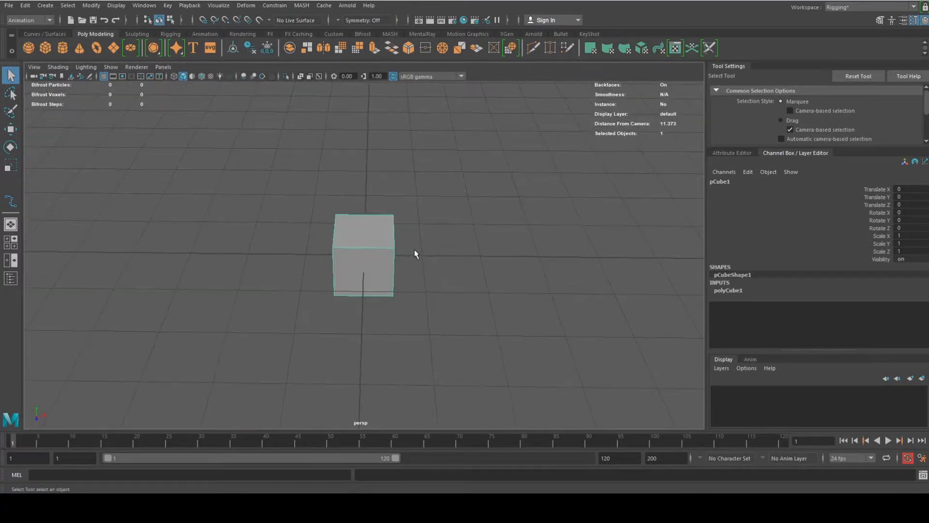
{"action": "scroll", "scroll_direction": "down", "scroll_amount": 3}
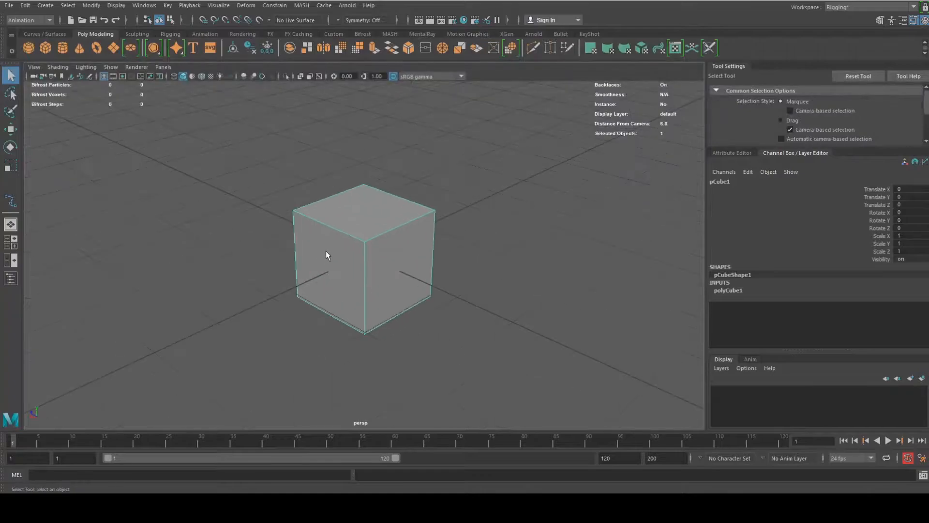
{"action": "left_click_drag", "start_coordinate": [326, 254], "coordinate": [424, 265]}
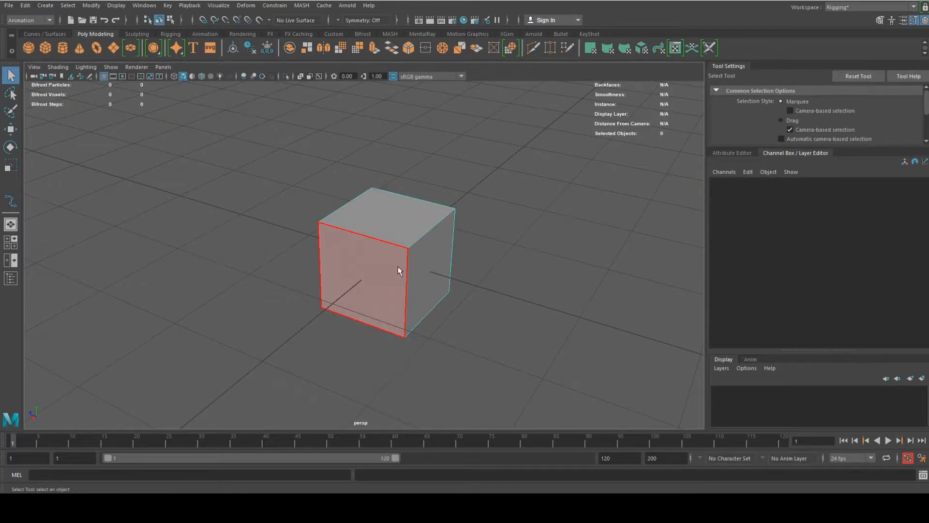
{"action": "left_click", "coordinate": [441, 227]}
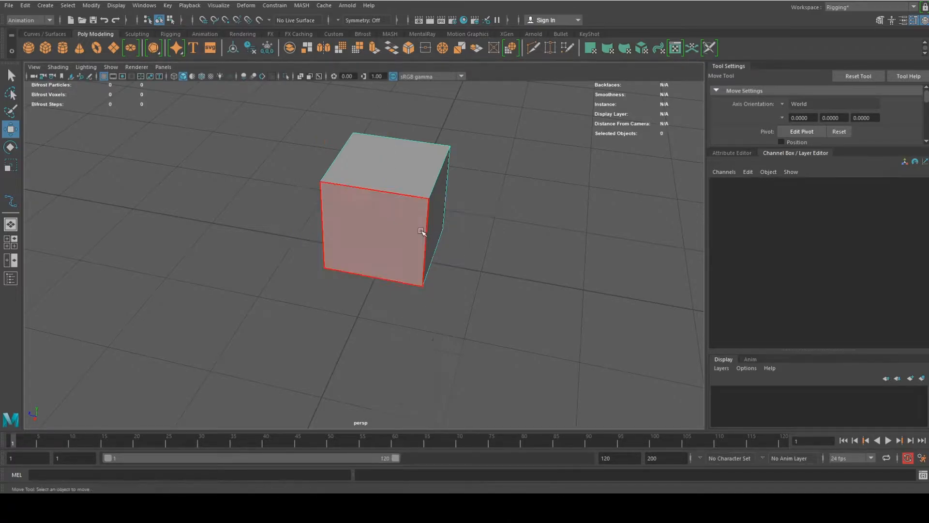
{"action": "right_click", "coordinate": [422, 232]}
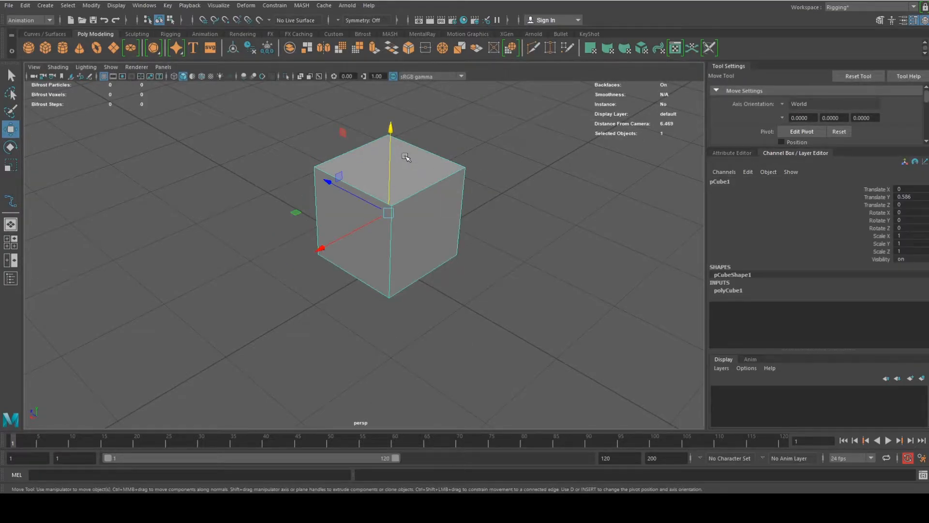
{"action": "mouse_move", "coordinate": [189, 90]}
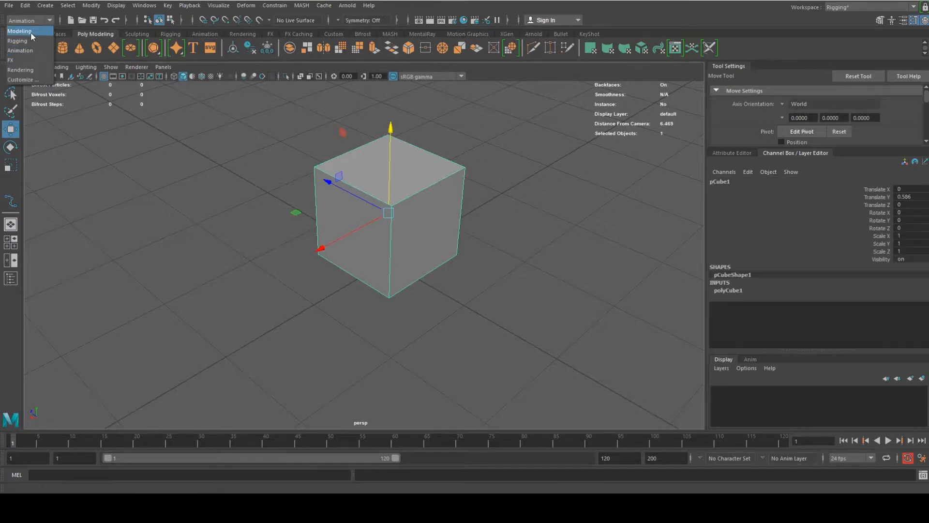
Activate the Modeling menu set and enter face mode on the cube to pick a side face.
{"action": "left_click", "coordinate": [19, 31]}
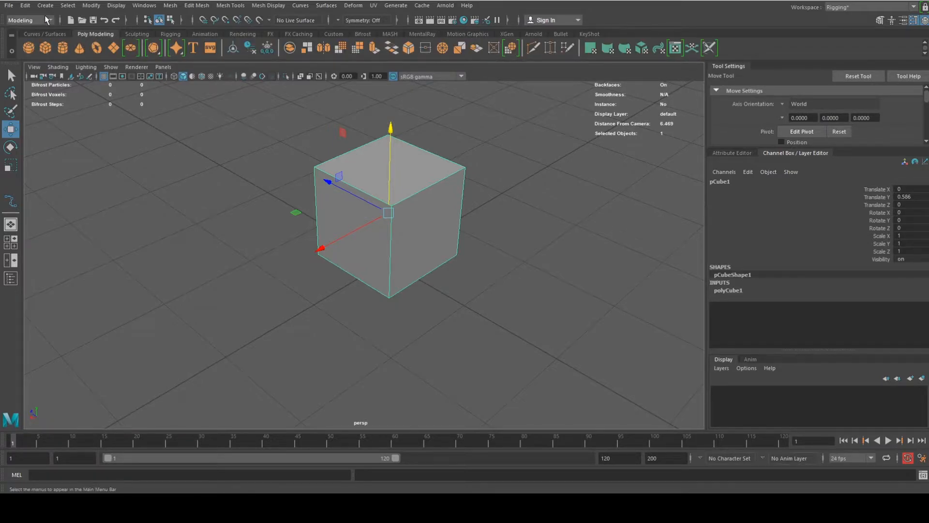
{"action": "left_click", "coordinate": [45, 5]}
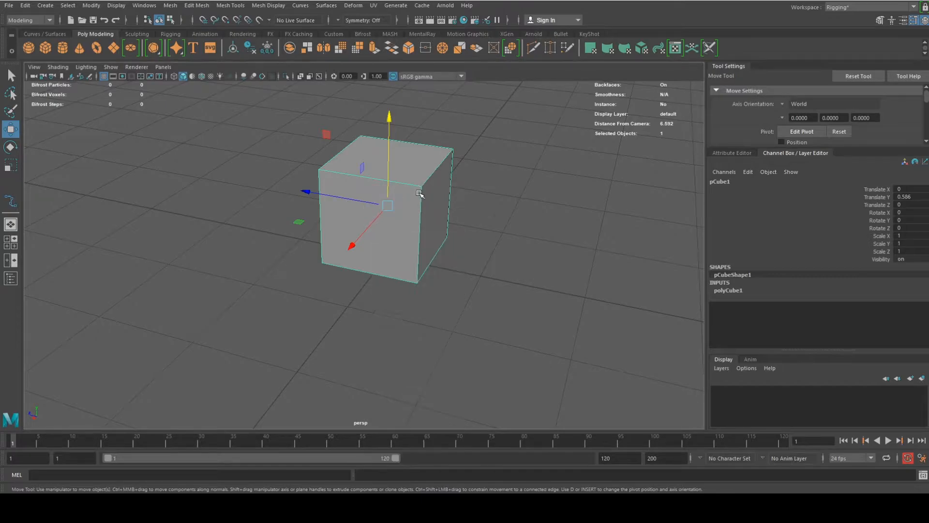
{"action": "right_click", "coordinate": [415, 199]}
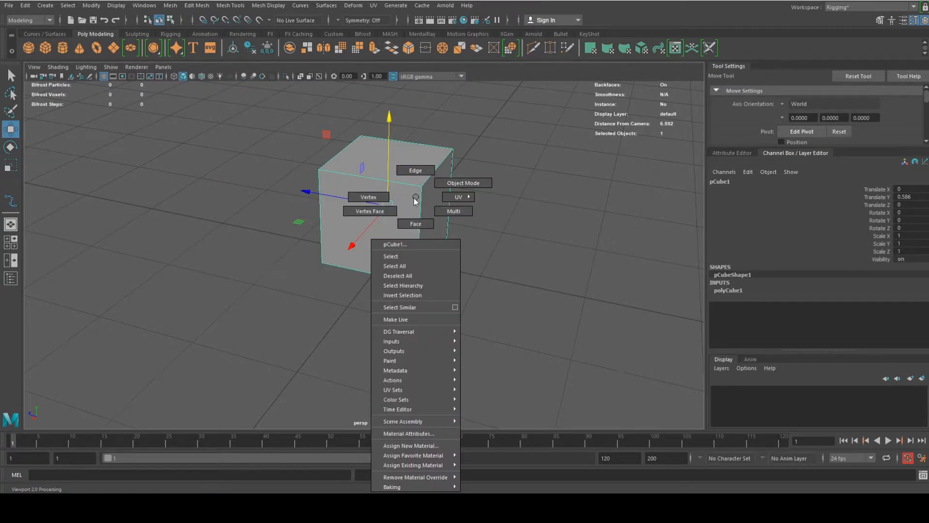
{"action": "mouse_move", "coordinate": [415, 224]}
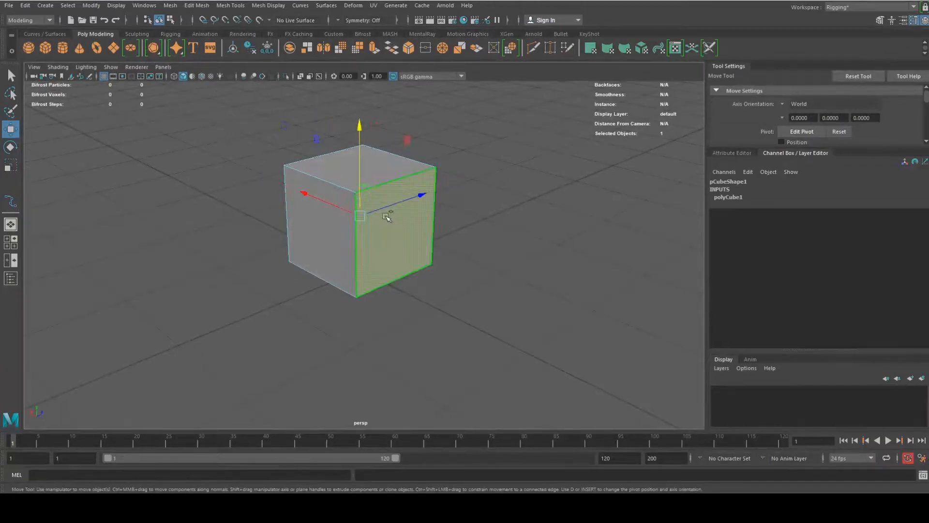
{"action": "left_click_drag", "start_coordinate": [385, 216], "coordinate": [332, 248]}
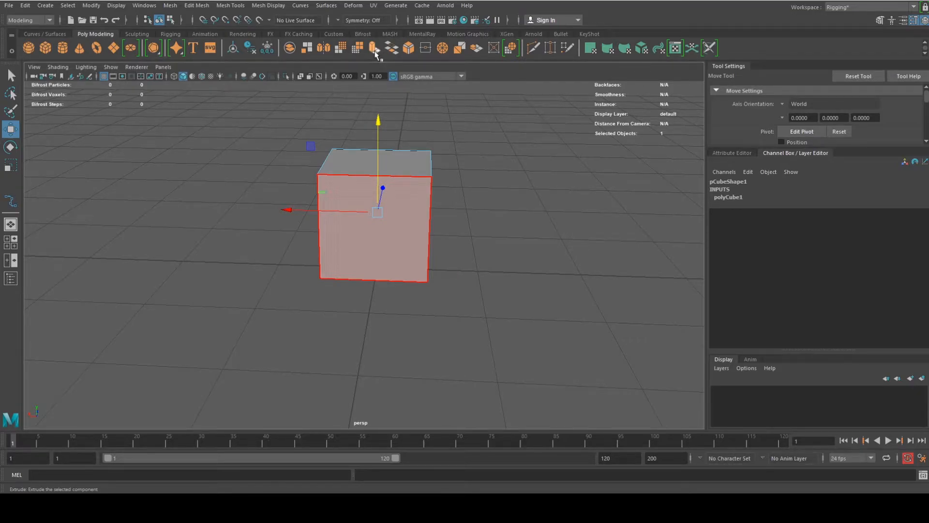
Extrude the cube's side faces outward into two long, angled wings.
{"action": "left_click", "coordinate": [373, 48]}
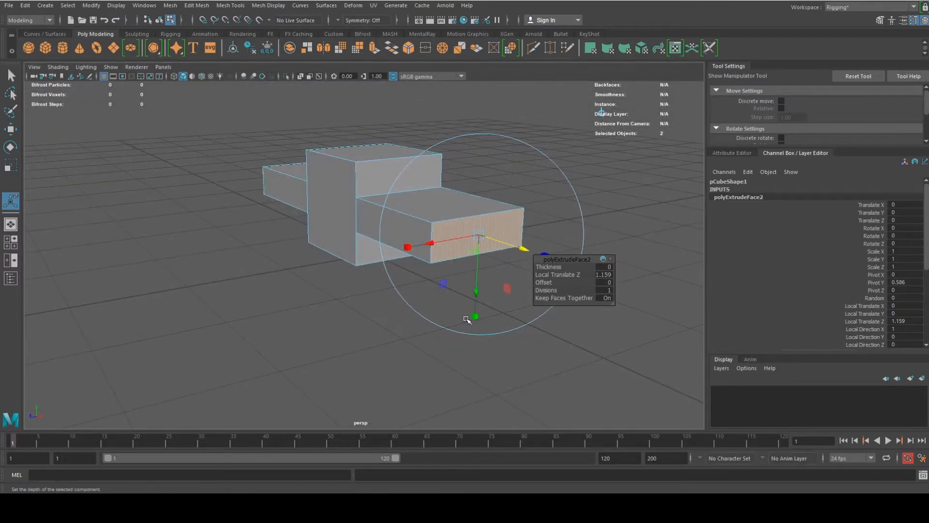
{"action": "left_click_drag", "start_coordinate": [468, 318], "coordinate": [408, 271]}
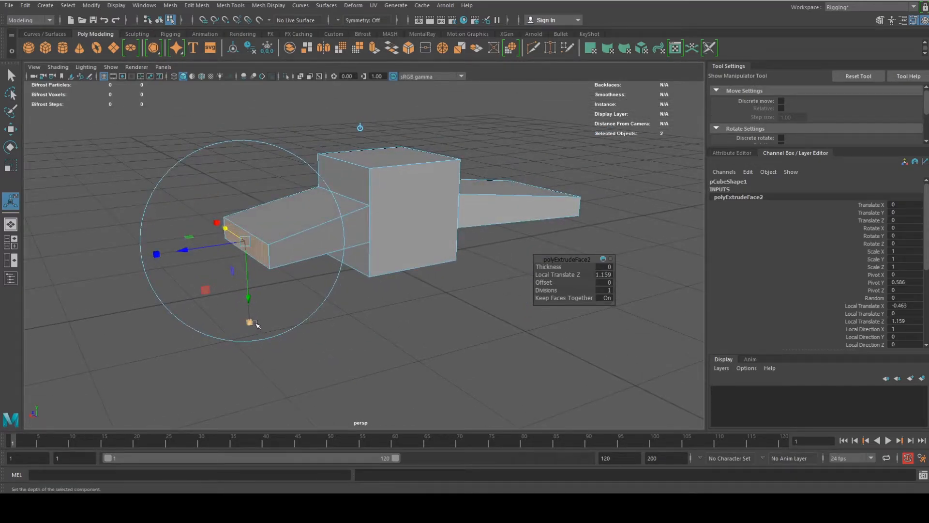
{"action": "left_click_drag", "start_coordinate": [254, 323], "coordinate": [296, 305]}
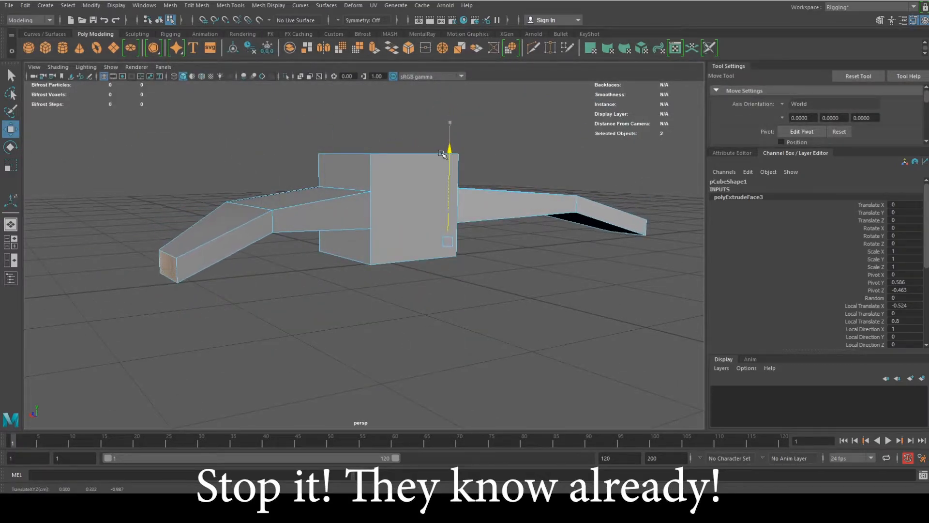
Shrink the front face into a tapered nose, add a fin, and smooth the mesh.
{"action": "left_click", "coordinate": [10, 164]}
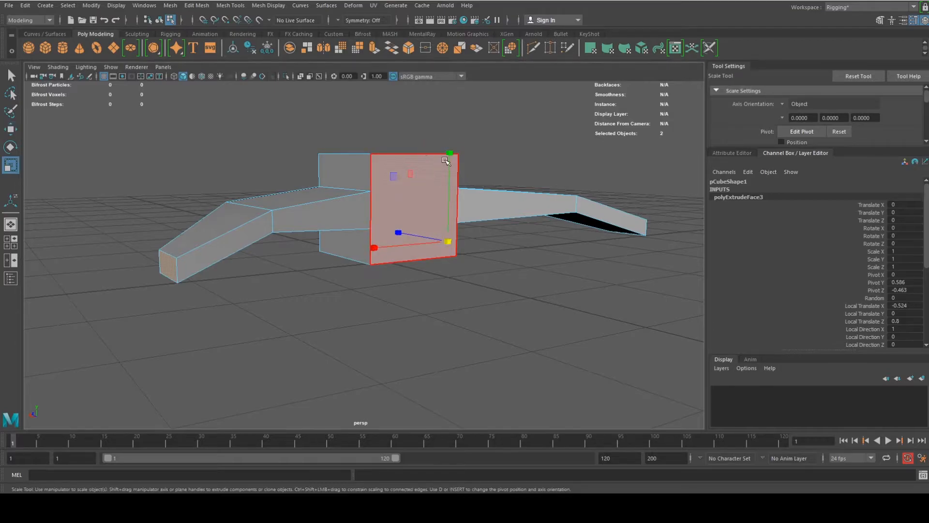
{"action": "left_click_drag", "start_coordinate": [449, 153], "coordinate": [447, 206]}
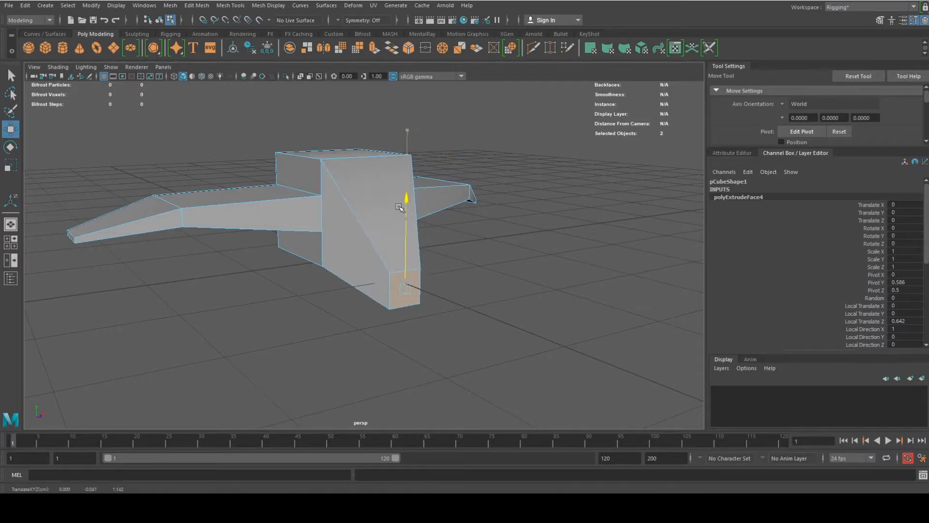
{"action": "left_click_drag", "start_coordinate": [402, 208], "coordinate": [536, 263]}
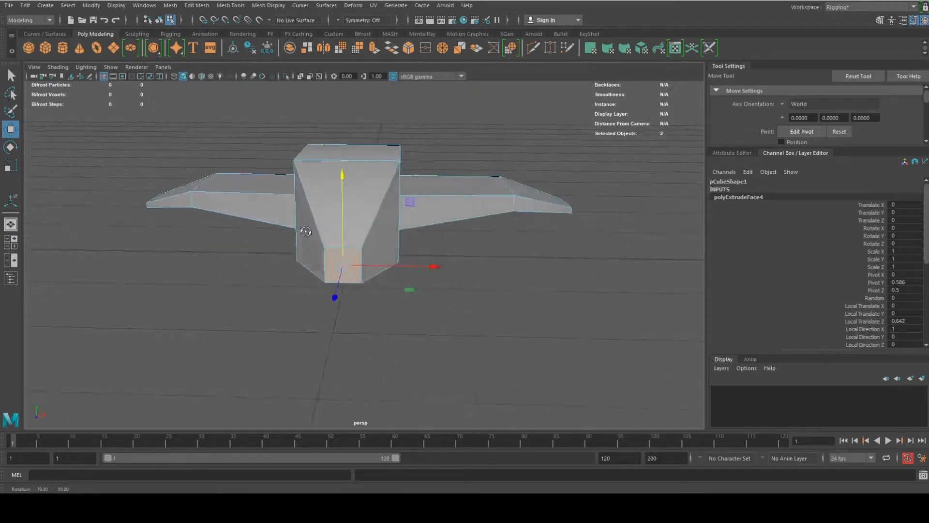
{"action": "right_click", "coordinate": [397, 192]}
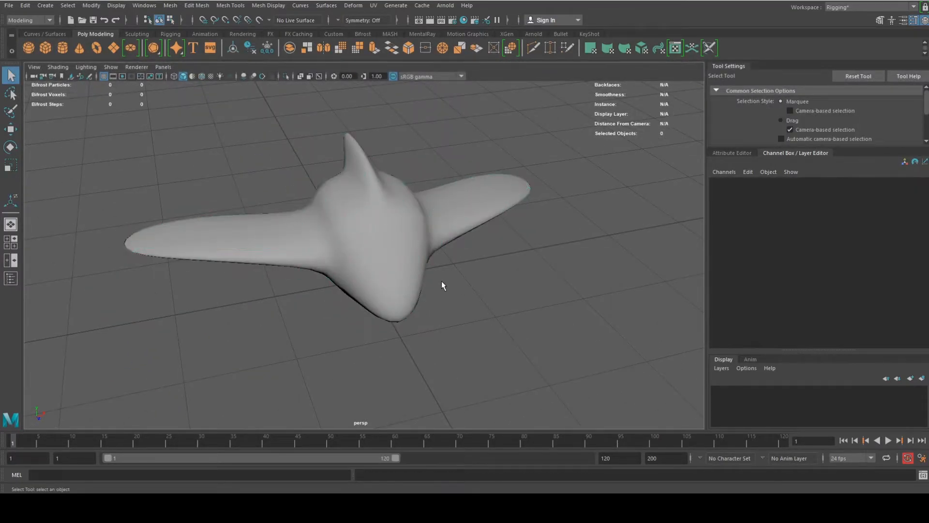
Stretch the jet to Scale Z about 1.9 and move it to roughly -5.3 along the grid.
{"action": "left_click_drag", "start_coordinate": [442, 285], "coordinate": [519, 250]}
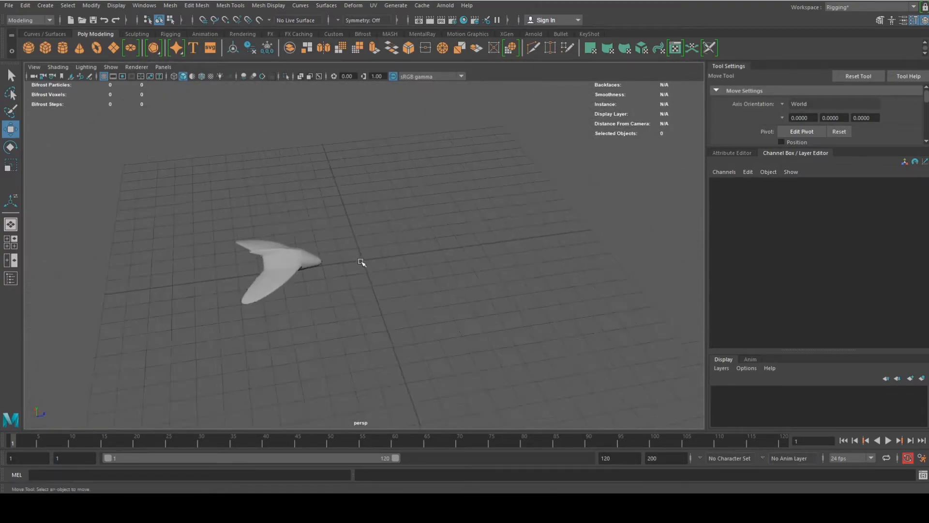
{"action": "left_click", "coordinate": [267, 273]}
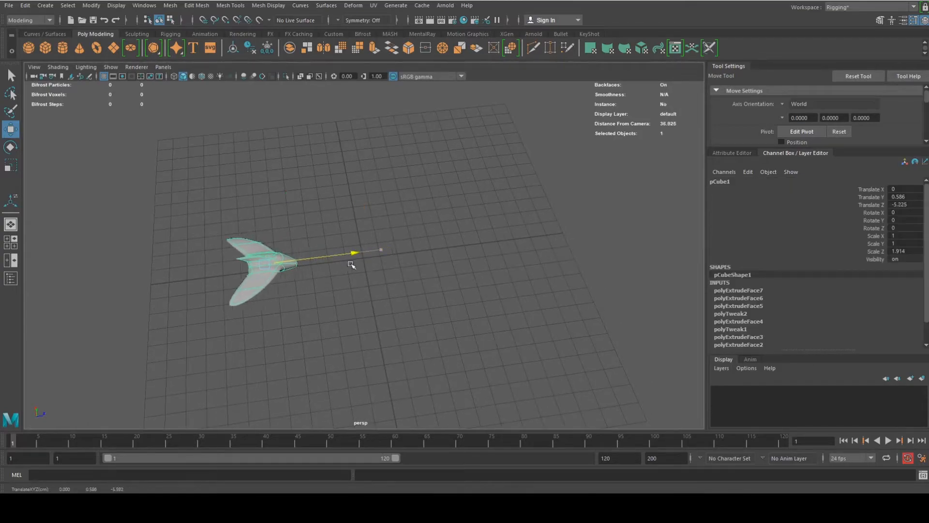
{"action": "left_click", "coordinate": [204, 117]}
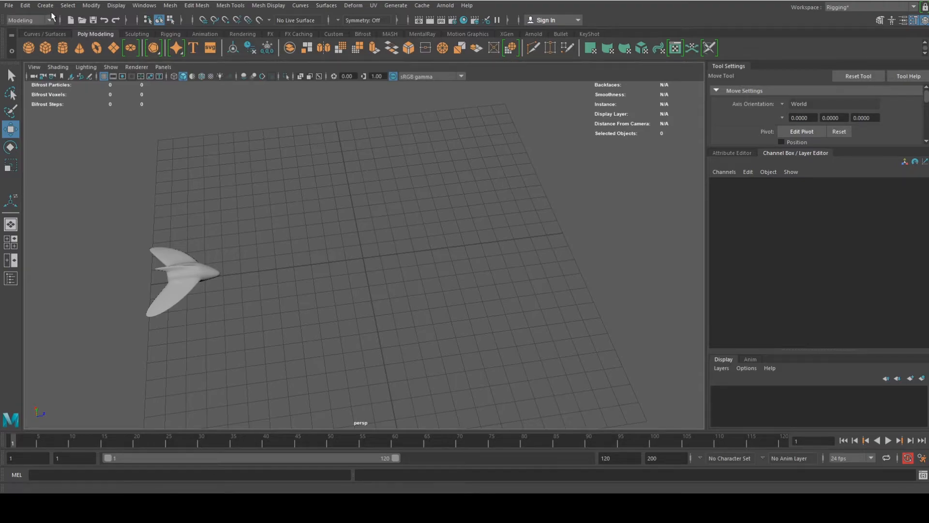
{"action": "mouse_move", "coordinate": [45, 6]}
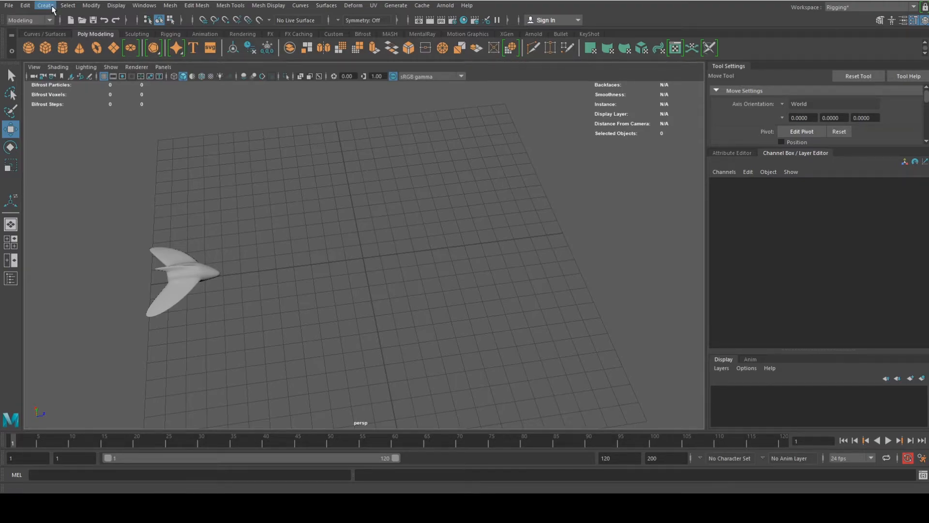
Start the EP Curve Tool from the Create menu with the four-view layout shown.
{"action": "left_click", "coordinate": [46, 6]}
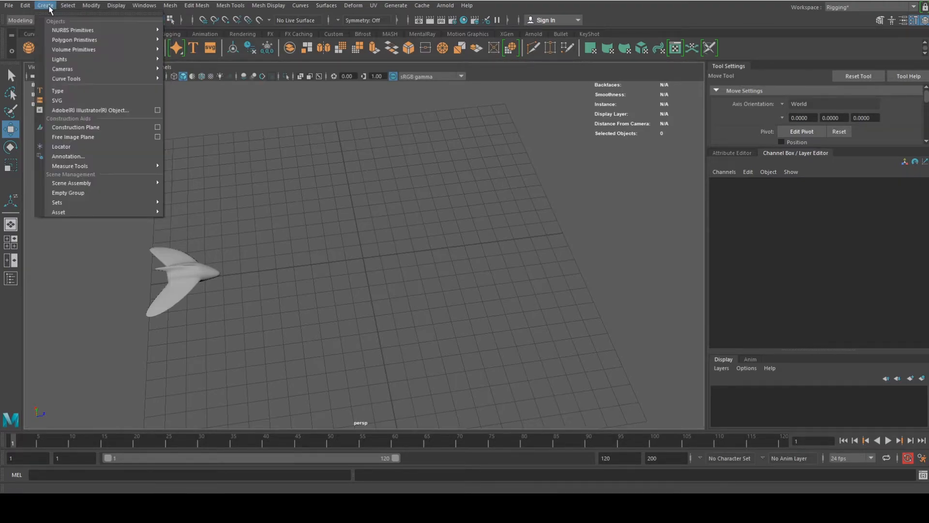
{"action": "mouse_move", "coordinate": [62, 69]}
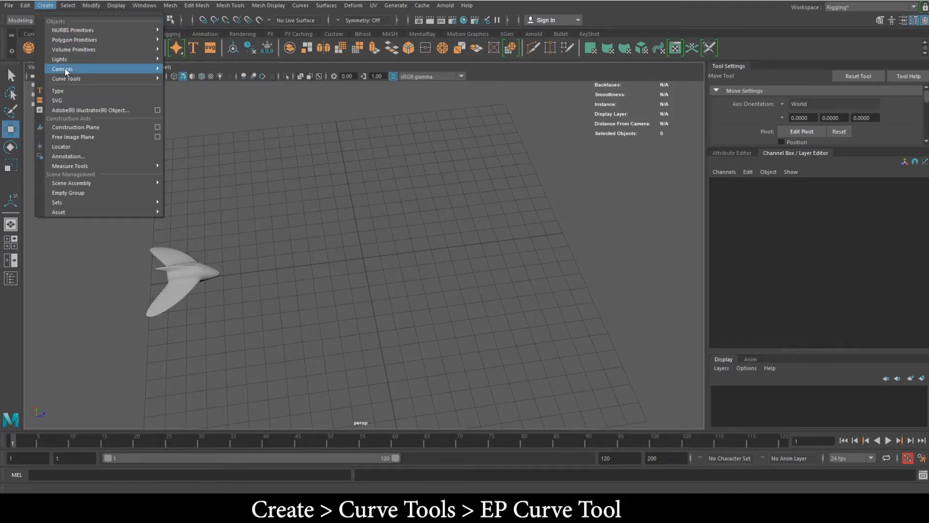
{"action": "mouse_move", "coordinate": [66, 79]}
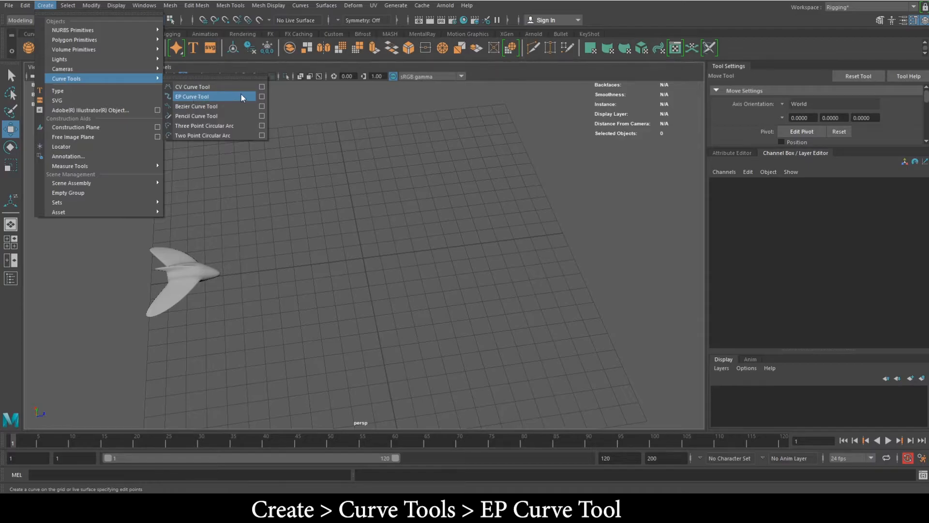
{"action": "left_click", "coordinate": [192, 96]}
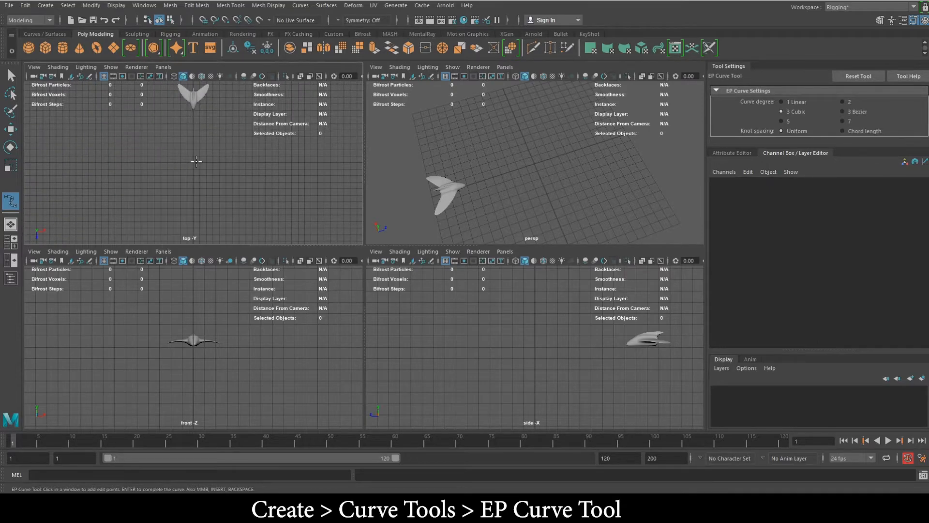
Draw a long winding EP curve looping above and around the jet as its flight path.
{"action": "key", "text": "space"}
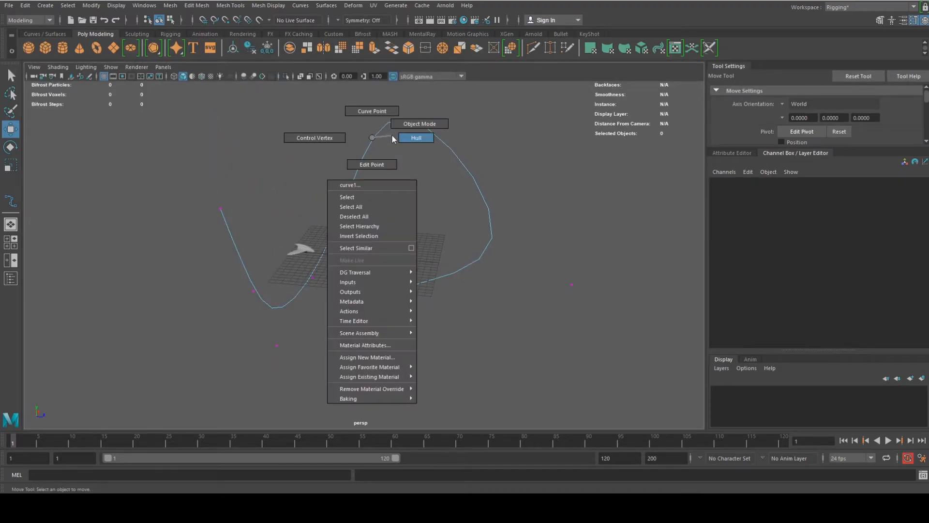
Return to object mode and select the jet, then the flight curve, ready for Animation menus.
{"action": "left_click", "coordinate": [419, 123]}
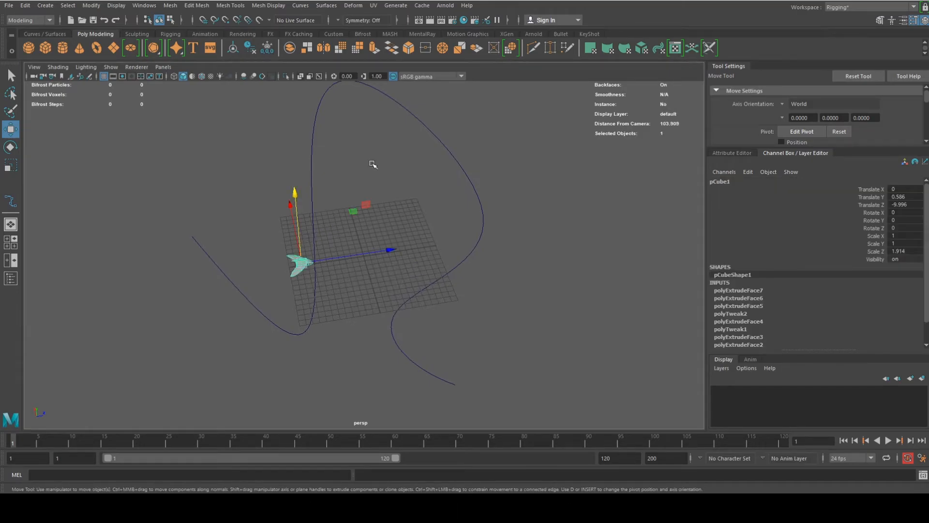
{"action": "left_click", "coordinate": [415, 118]}
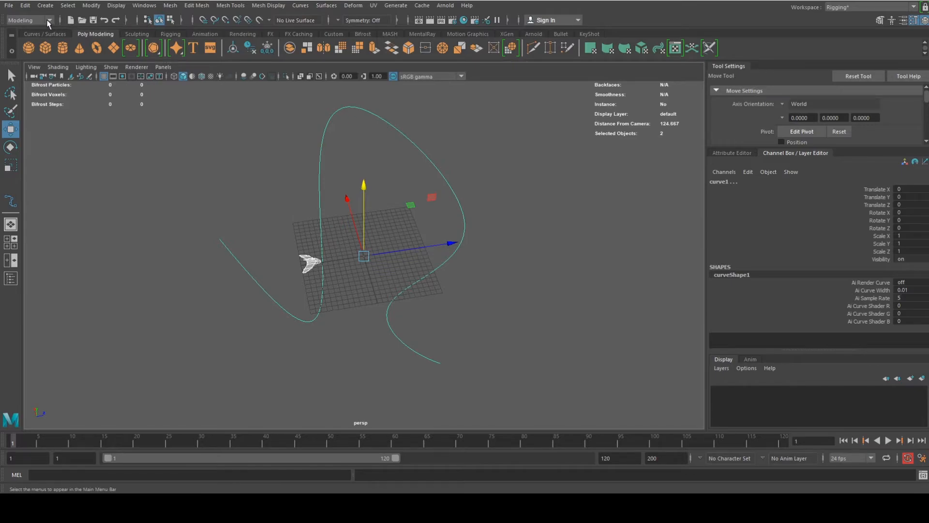
{"action": "left_click", "coordinate": [28, 19]}
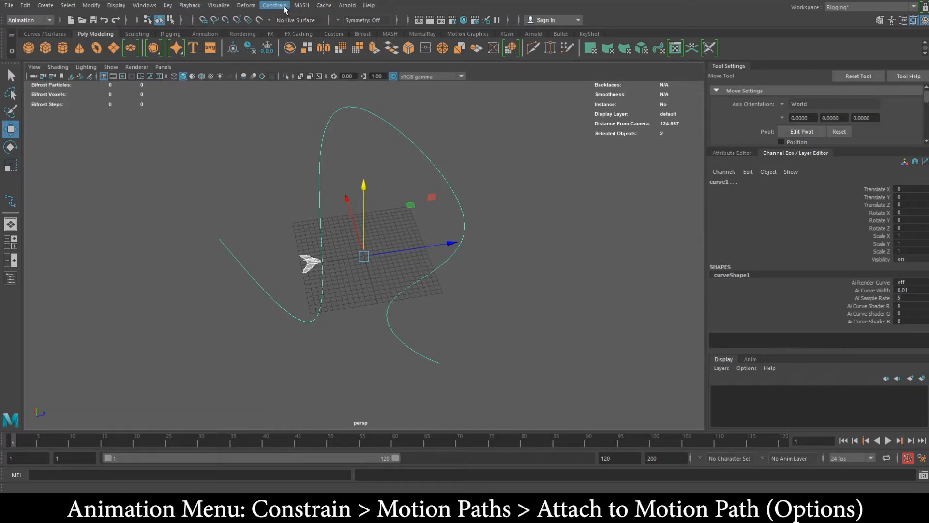
Bring up Attach to Motion Path Options via Constrain > Motion Paths.
{"action": "left_click", "coordinate": [273, 6]}
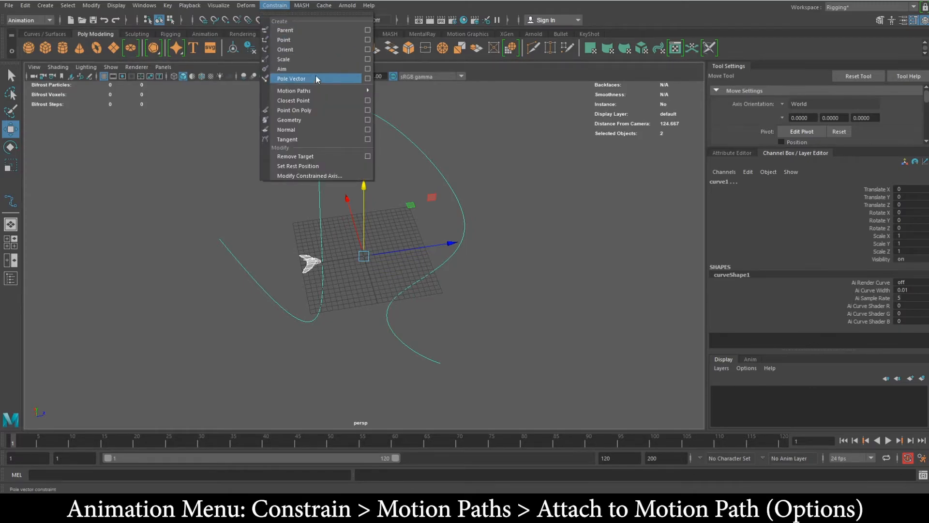
{"action": "mouse_move", "coordinate": [294, 90]}
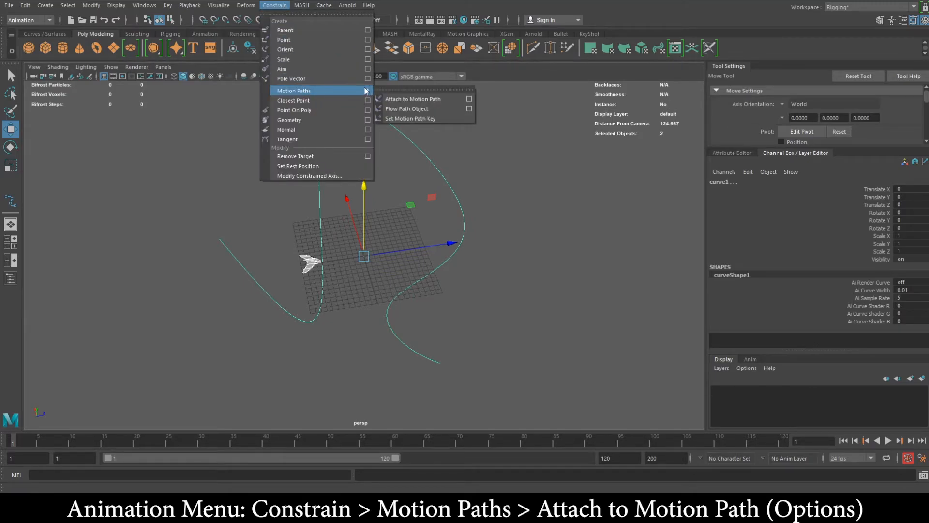
{"action": "mouse_move", "coordinate": [413, 99]}
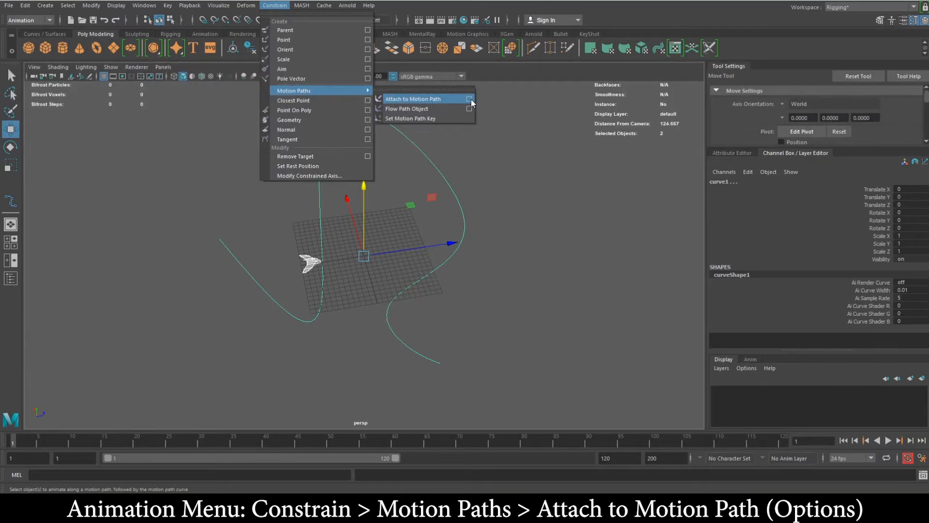
{"action": "left_click", "coordinate": [468, 99]}
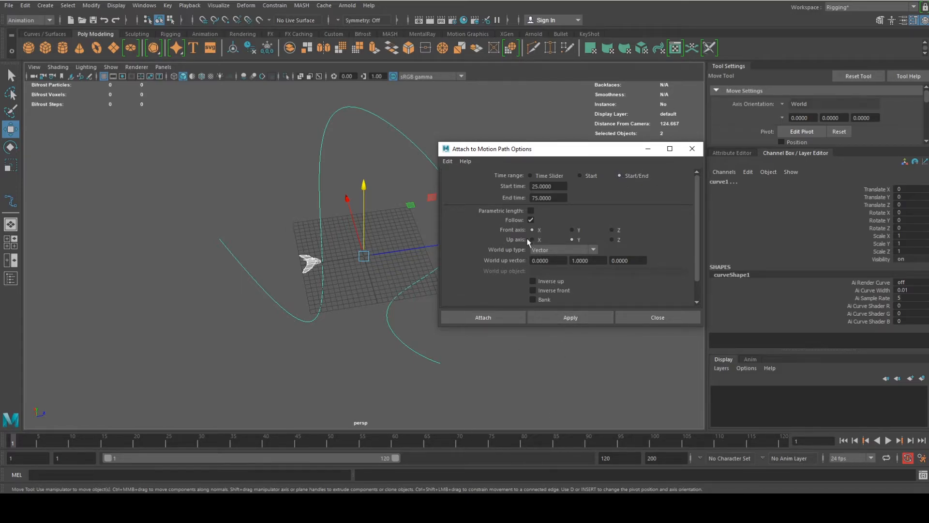
{"action": "mouse_move", "coordinate": [529, 242]}
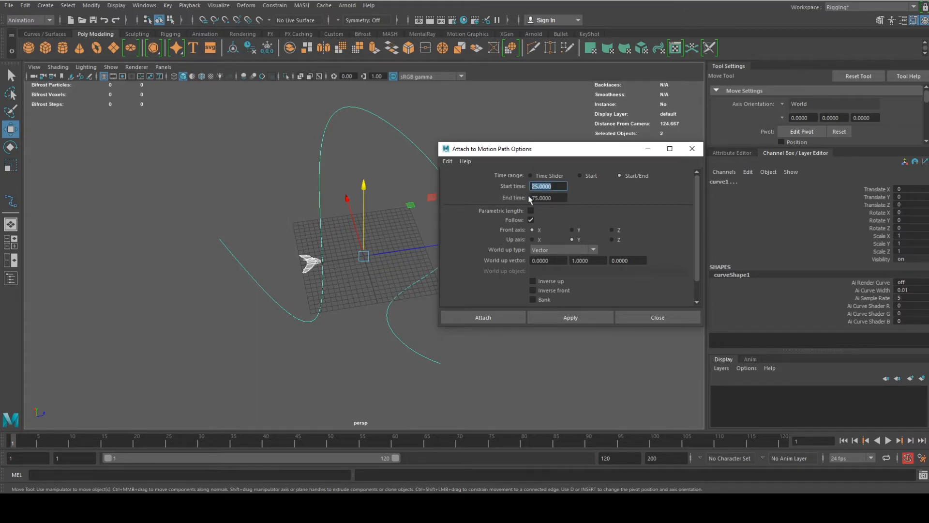
Set Start Time 1 and End Time 100 with Follow on and Front axis Z.
{"action": "left_click", "coordinate": [548, 197]}
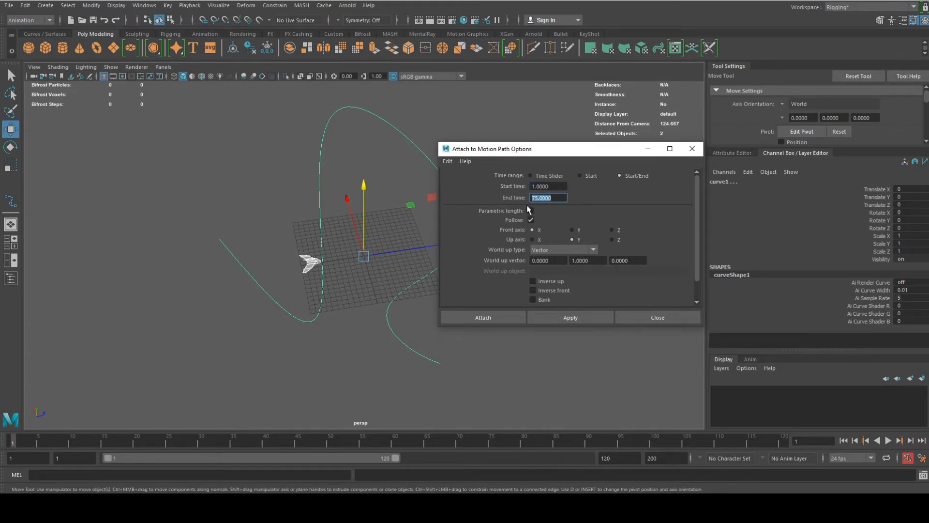
{"action": "type", "text": "100"}
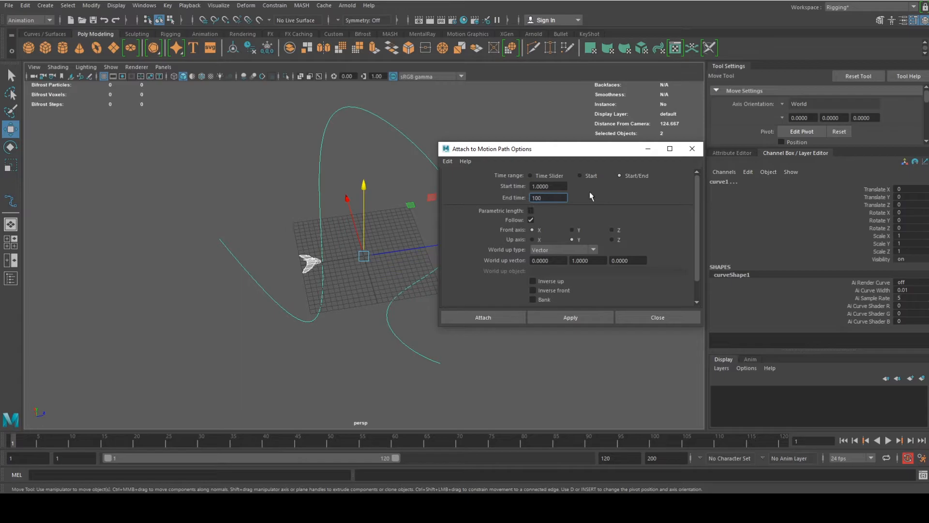
{"action": "left_click", "coordinate": [548, 186]}
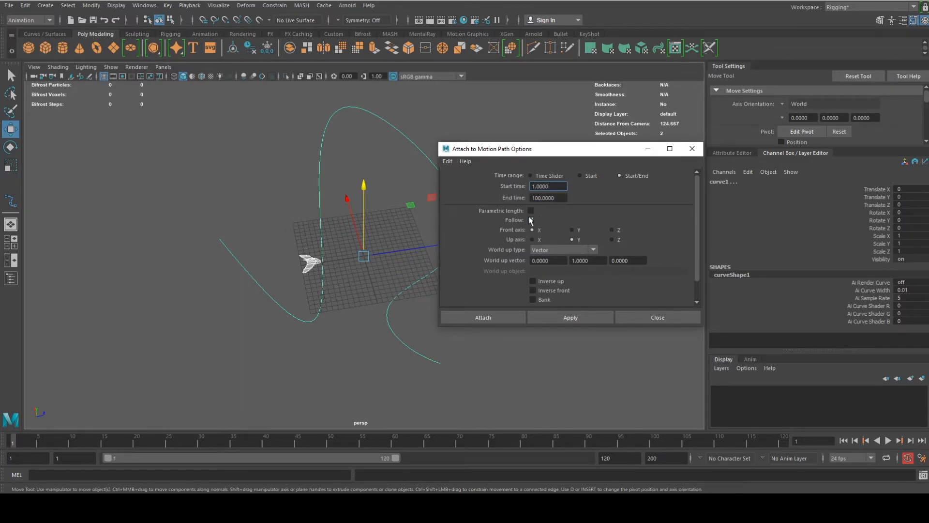
{"action": "left_click", "coordinate": [531, 219]}
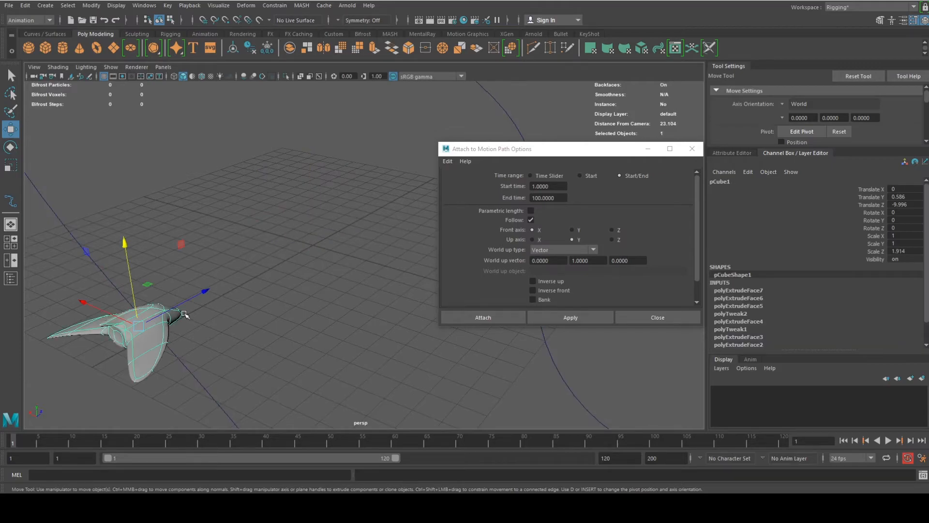
{"action": "mouse_move", "coordinate": [198, 309]}
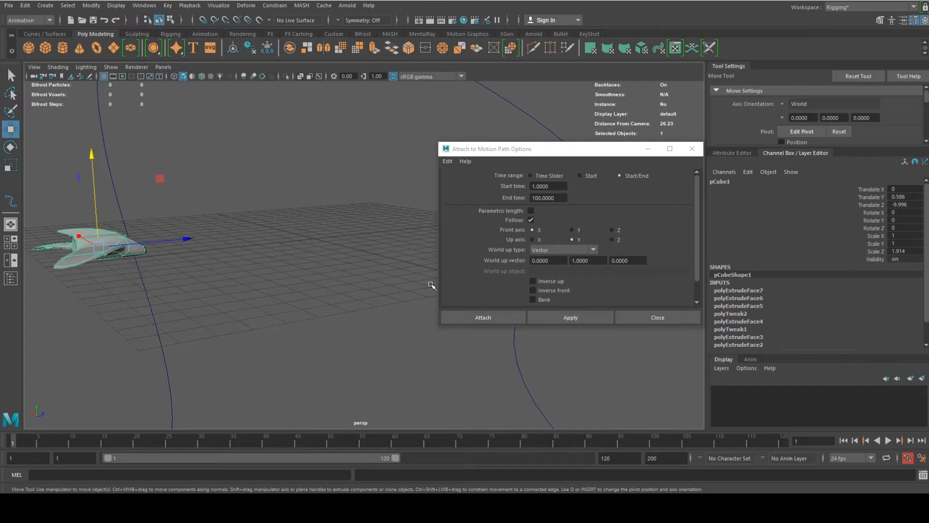
{"action": "mouse_move", "coordinate": [627, 233]}
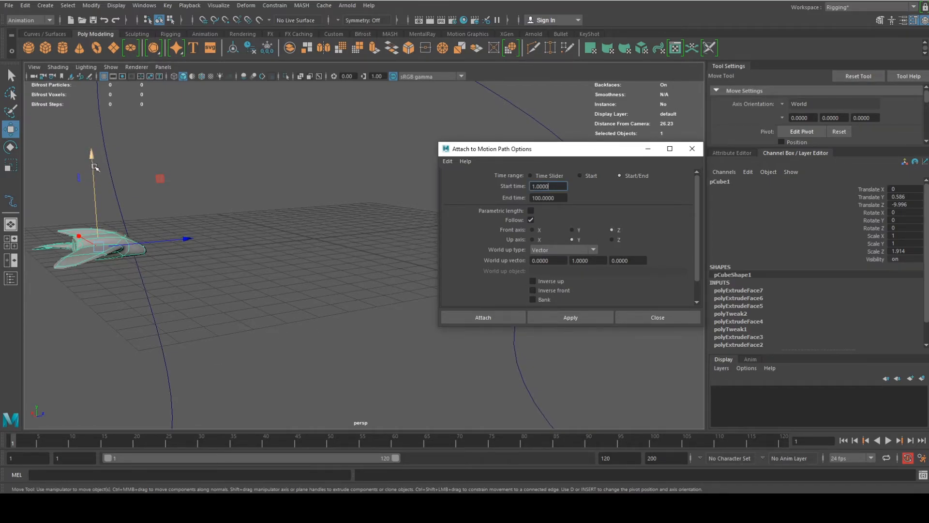
{"action": "mouse_move", "coordinate": [36, 413]}
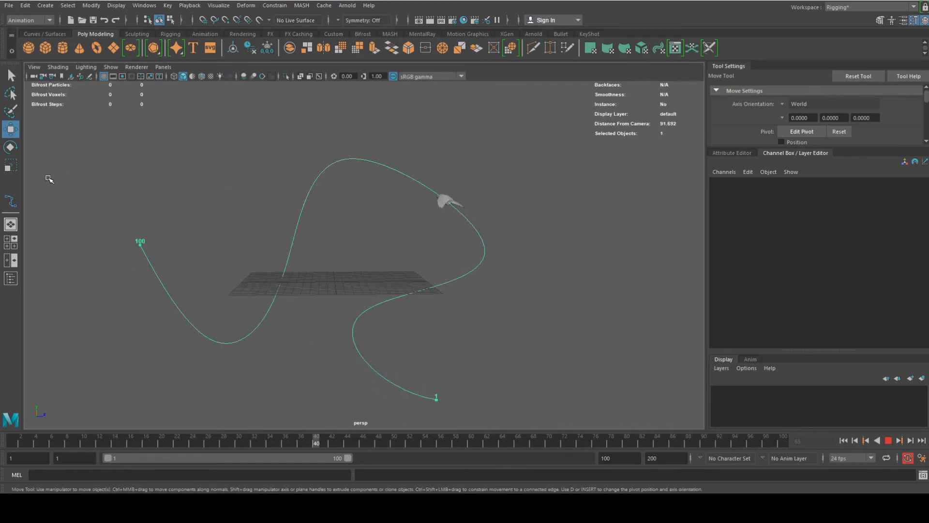
Head to the Windows menu to reach the animation editors after attaching the jet to the curve.
{"action": "left_click", "coordinate": [144, 5]}
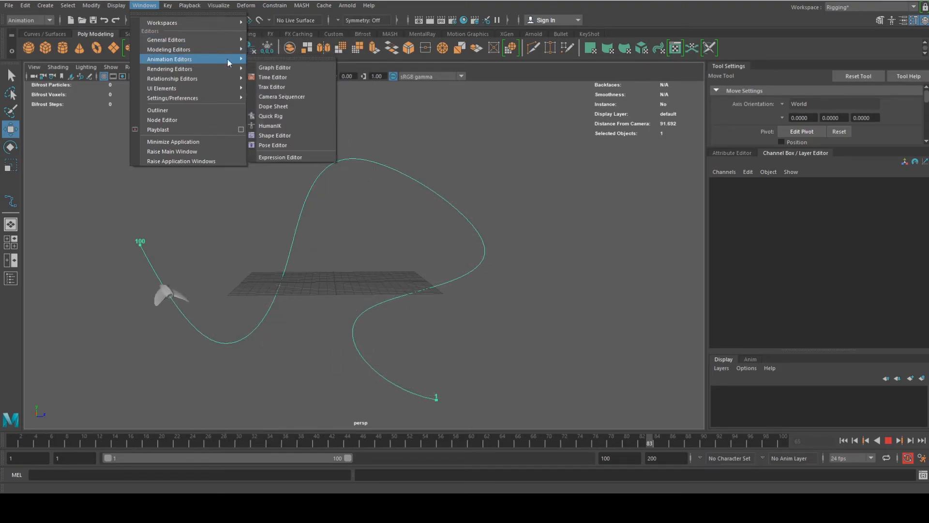
In the Graph Editor, steepen the motionPath U Value curve's first key so the jet launches fast and eases out.
{"action": "left_click", "coordinate": [274, 67]}
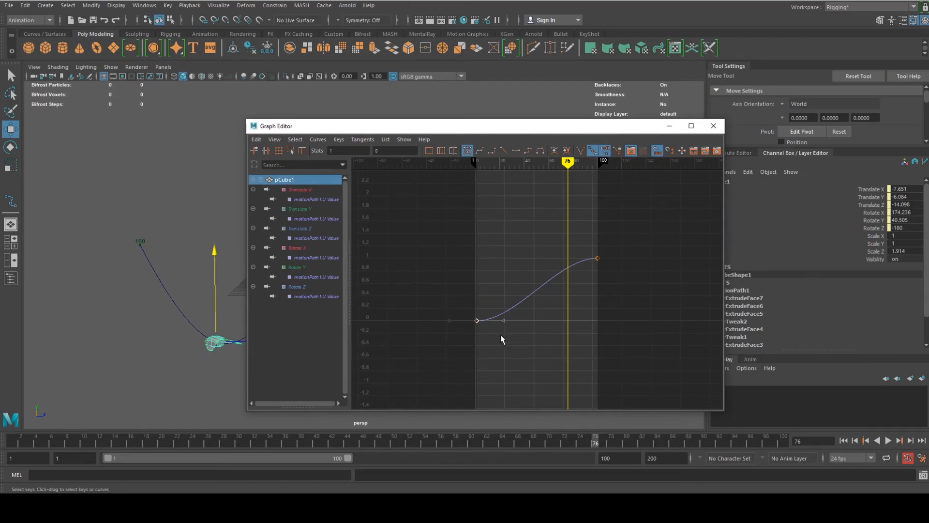
{"action": "left_click_drag", "start_coordinate": [502, 321], "coordinate": [490, 298]}
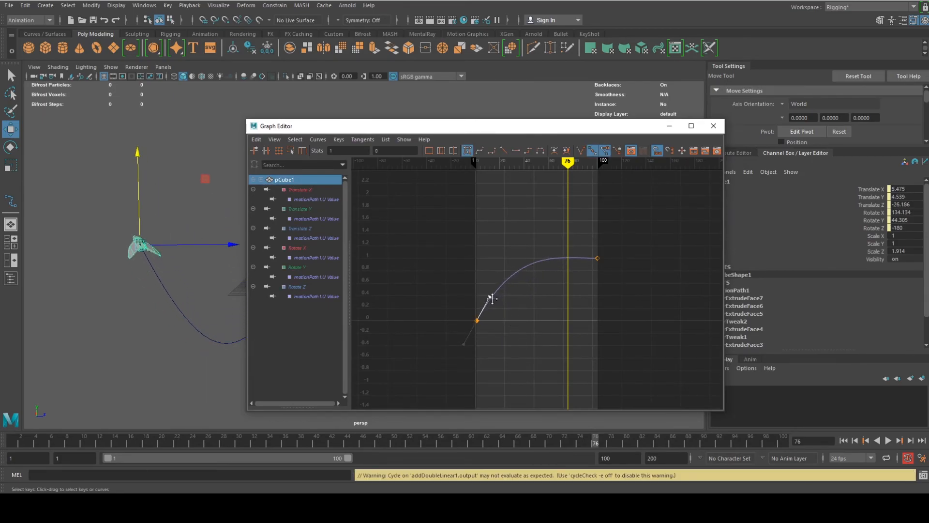
{"action": "left_click_drag", "start_coordinate": [495, 299], "coordinate": [495, 299]}
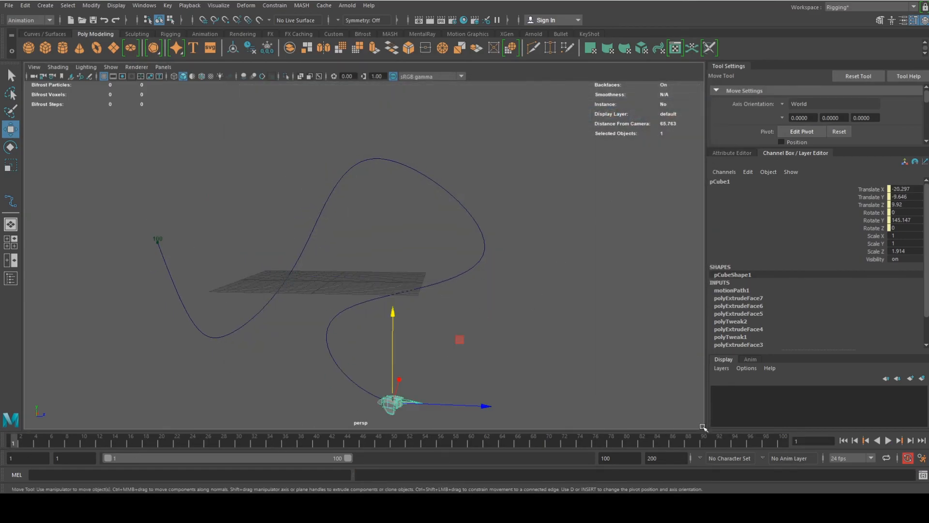
Play the animation forwards to watch the jet's eased flight along the curve.
{"action": "left_click", "coordinate": [887, 440]}
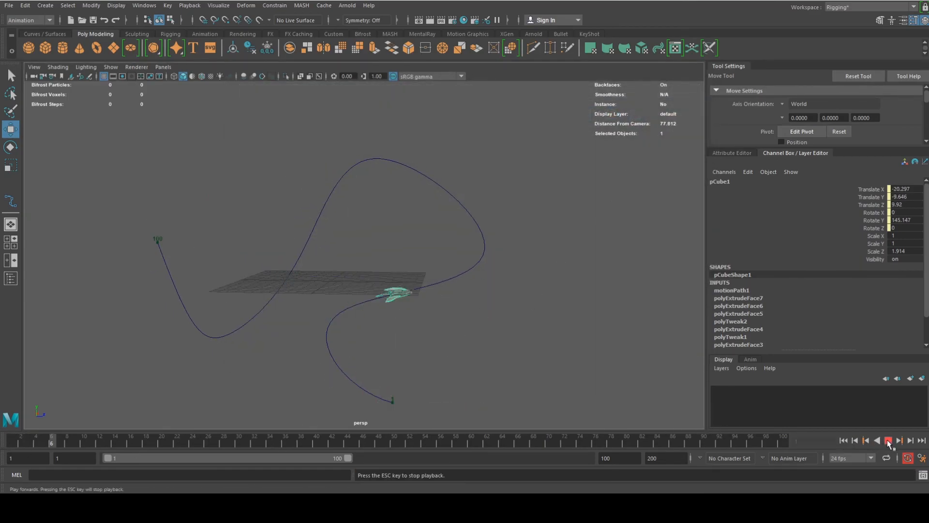